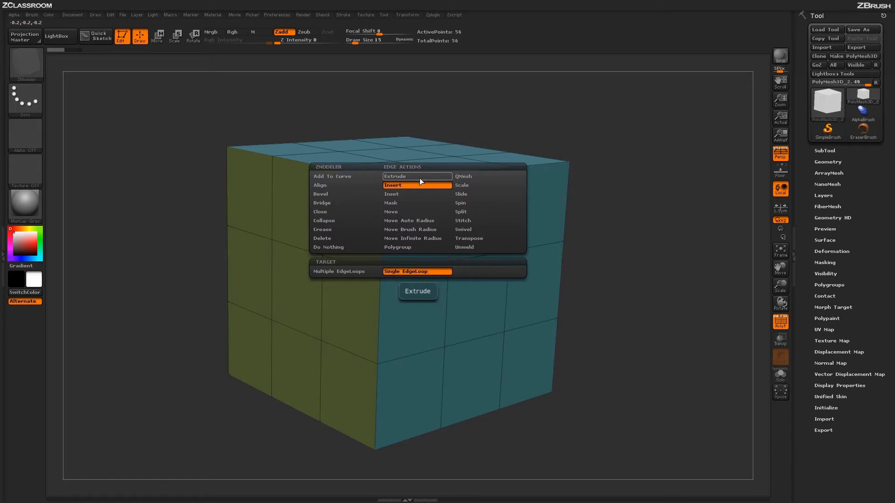
{"action": "mouse_move", "coordinate": [412, 206]}
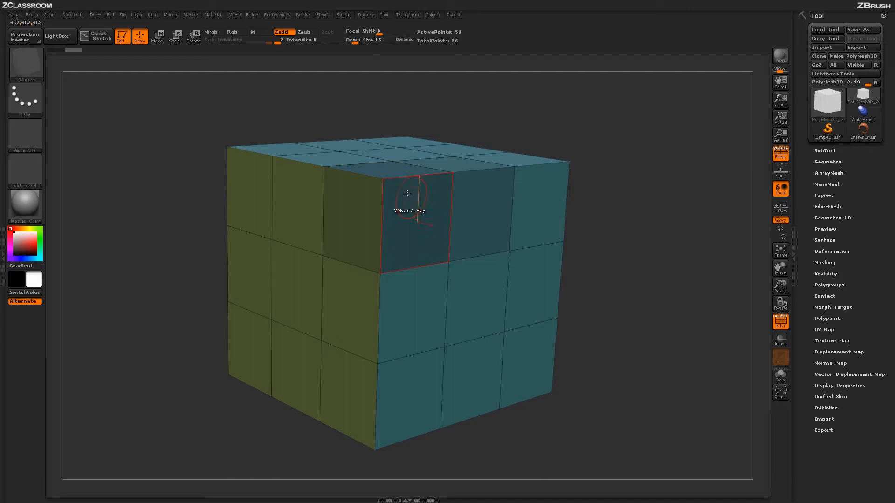
Clear the top-front corner mask on the cube with Move transpose, then return to ZModeler.
{"action": "left_click", "coordinate": [176, 36]}
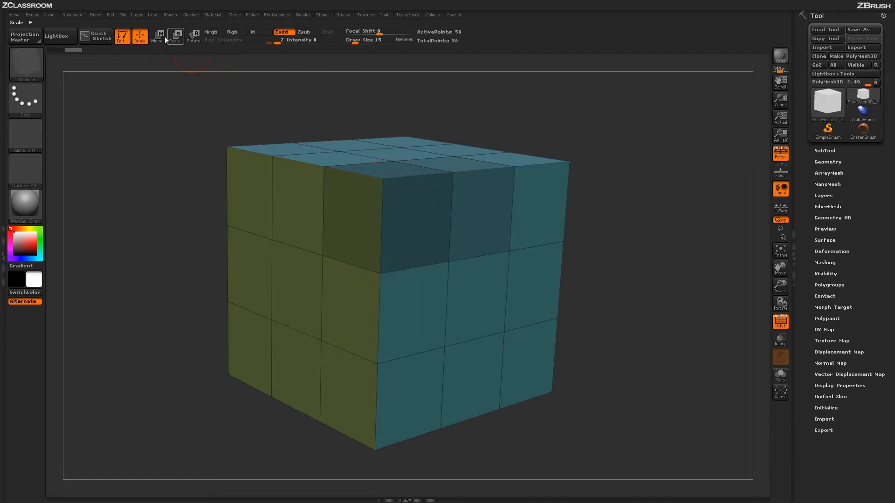
{"action": "left_click", "coordinate": [157, 36]}
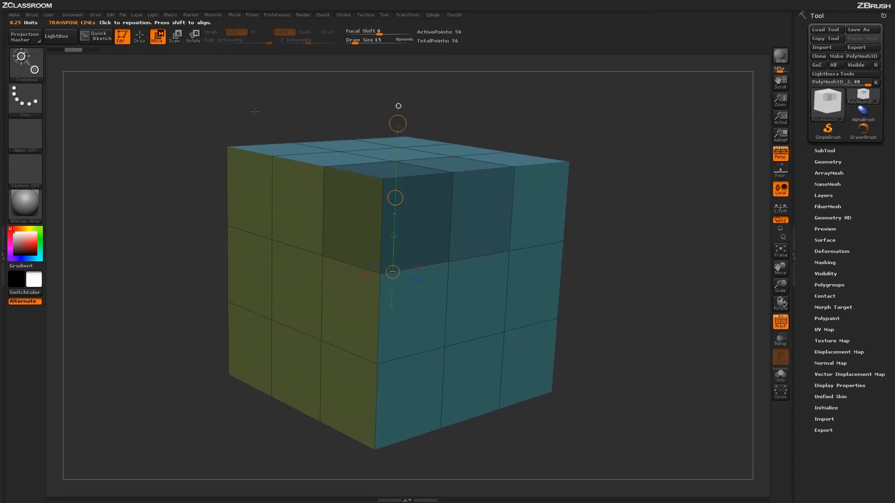
{"action": "left_click", "coordinate": [138, 36]}
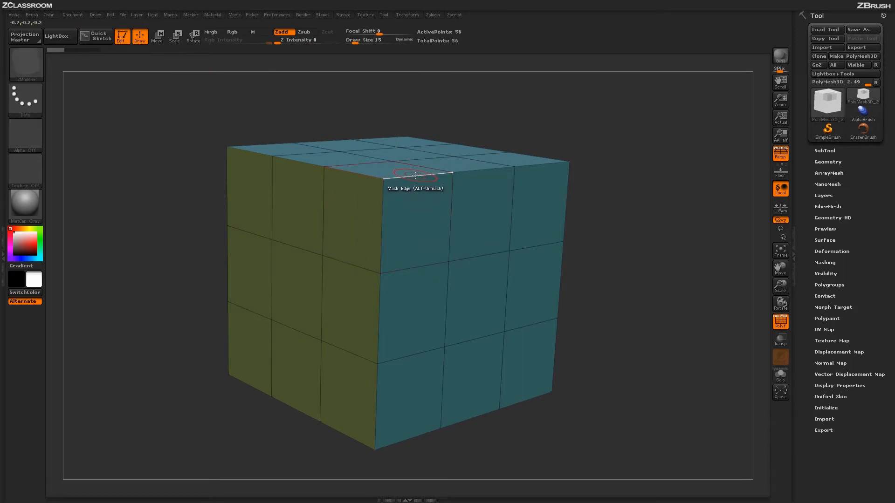
Mask a partial edge loop on a top edge, then Move-drag the unmasked cube geometry.
{"action": "left_click", "coordinate": [414, 174]}
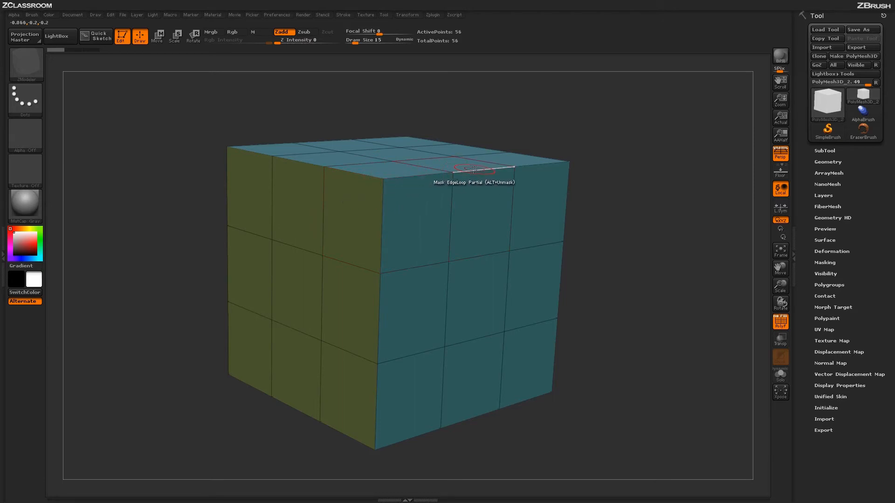
{"action": "mouse_move", "coordinate": [483, 170]}
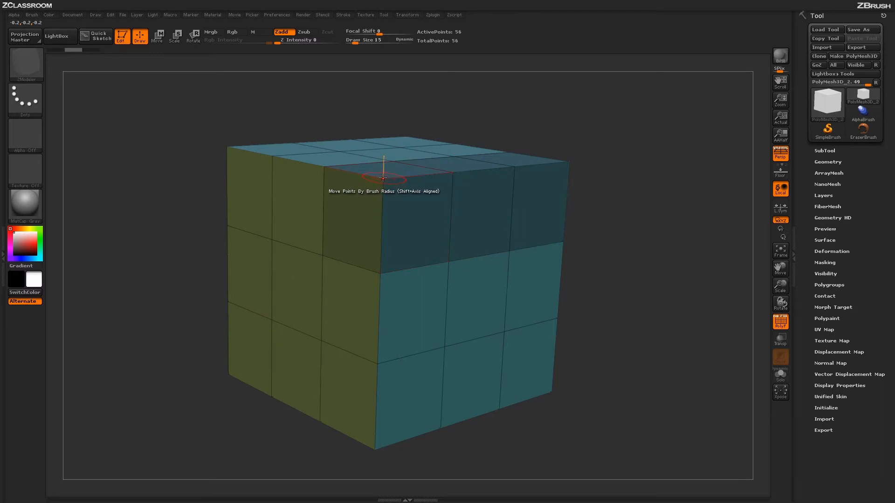
{"action": "left_click", "coordinate": [157, 36]}
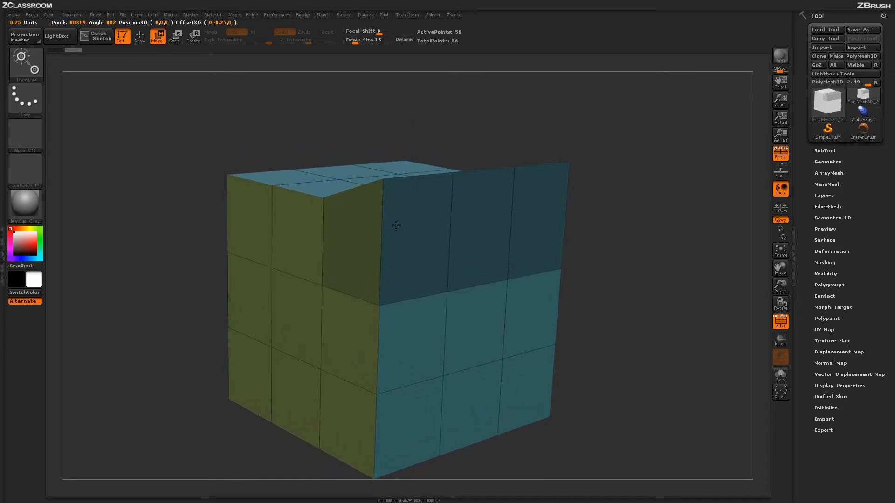
{"action": "left_click_drag", "start_coordinate": [395, 224], "coordinate": [398, 183]}
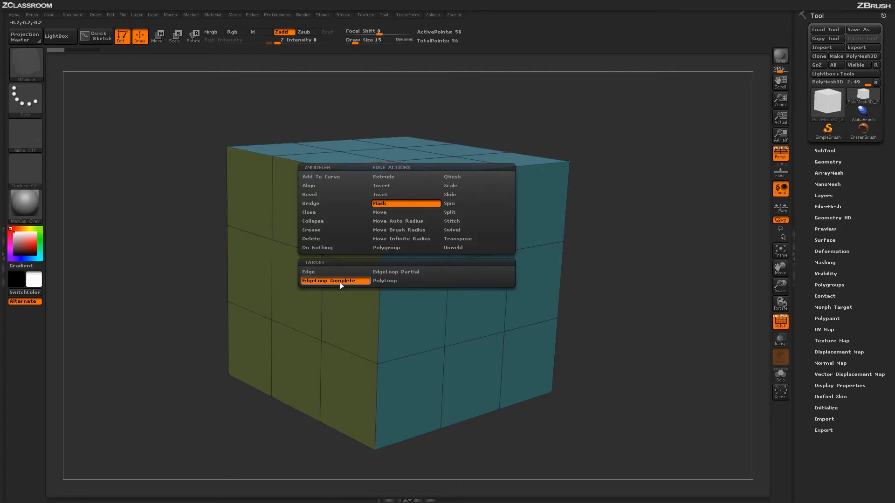
{"action": "mouse_move", "coordinate": [334, 281]}
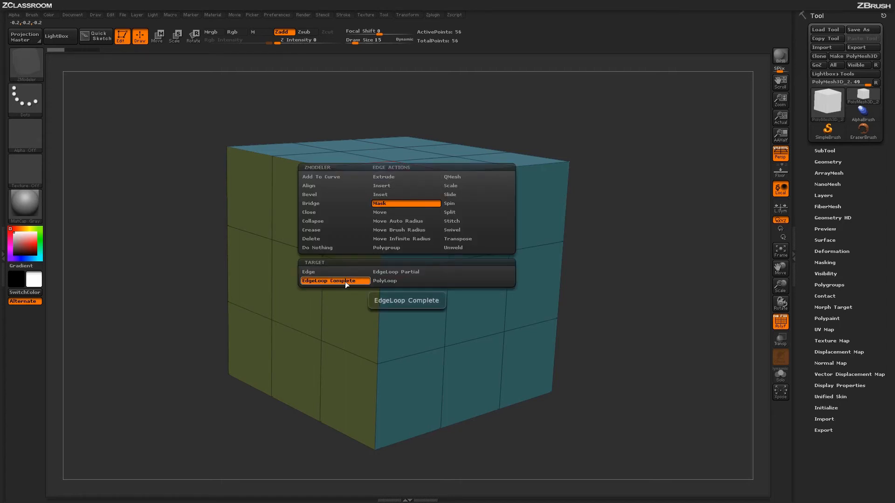
Mask the complete edge loop around the cube's top, then set the target to PolyLoop.
{"action": "left_click", "coordinate": [333, 280]}
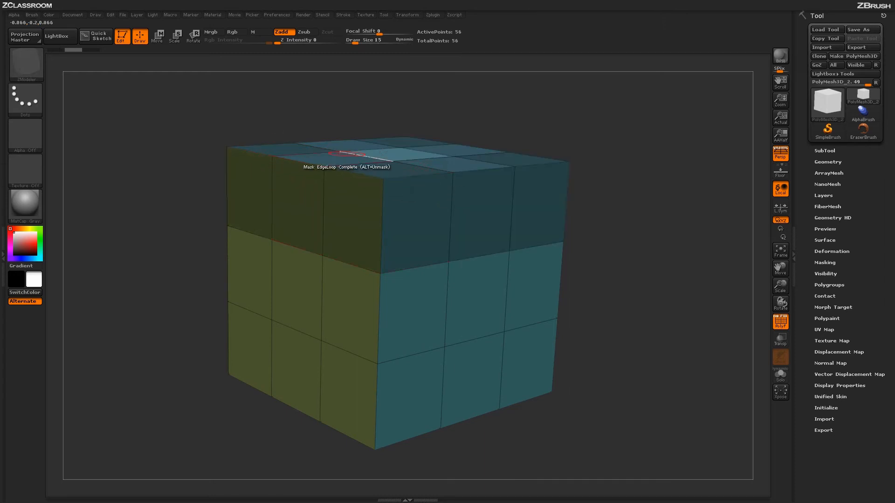
{"action": "left_click", "coordinate": [158, 37]}
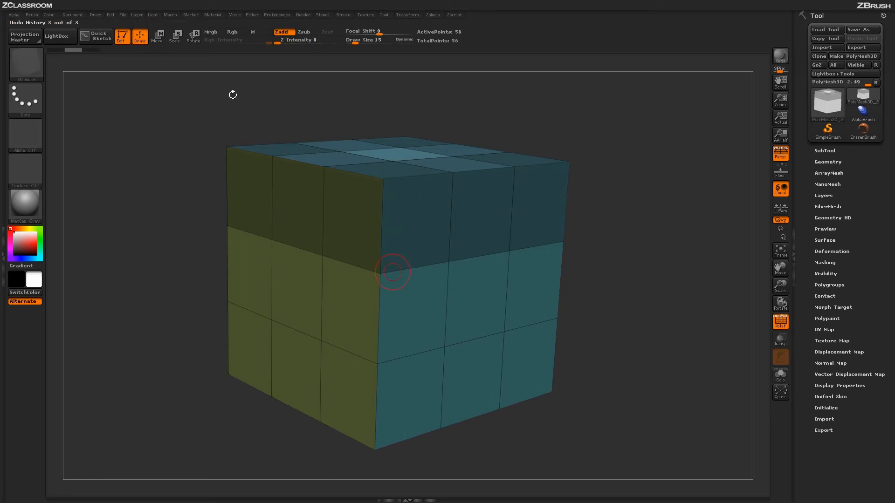
{"action": "left_click", "coordinate": [393, 271]}
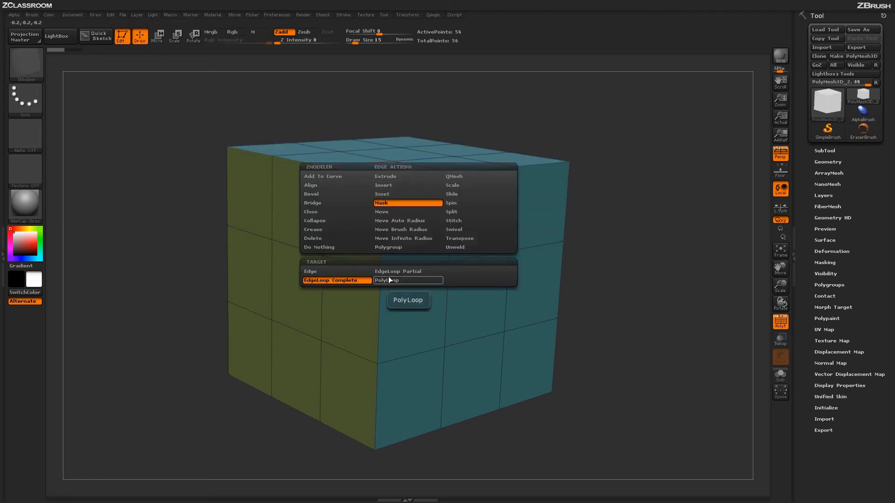